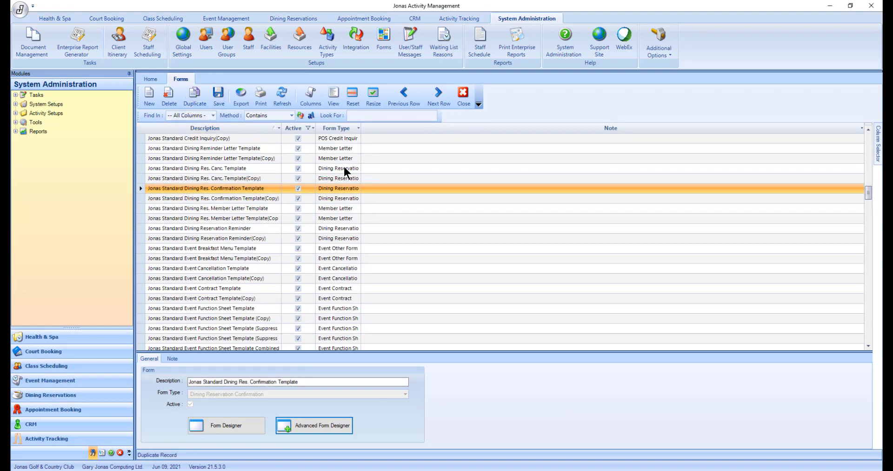
mouse_move(455, 386)
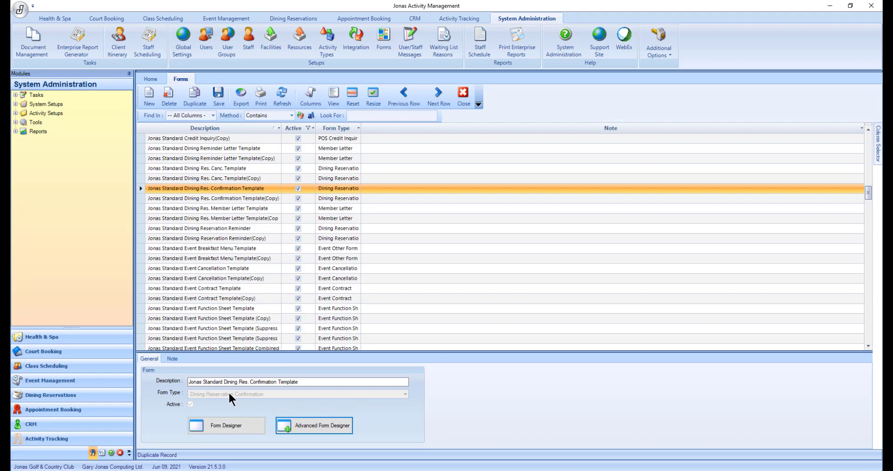
Rename the duplicated form's description to 'Jonas Club Dining Res. Confirmation' and save the record
double_click(198, 381)
text(Club)
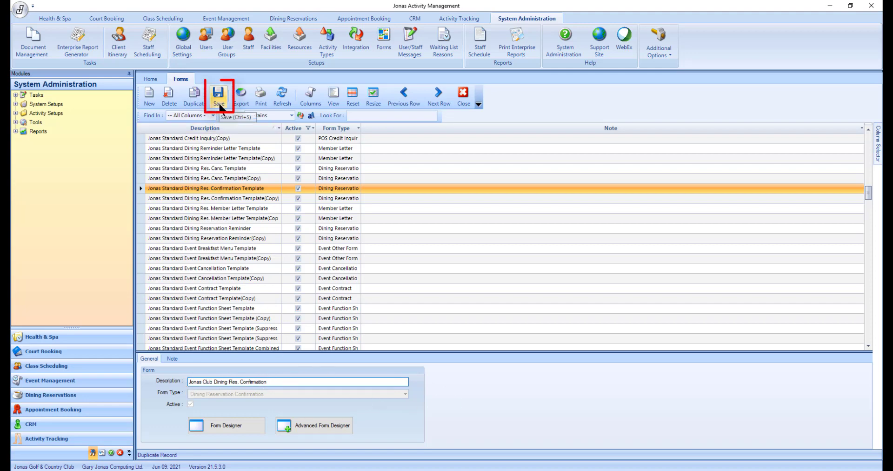
click(215, 93)
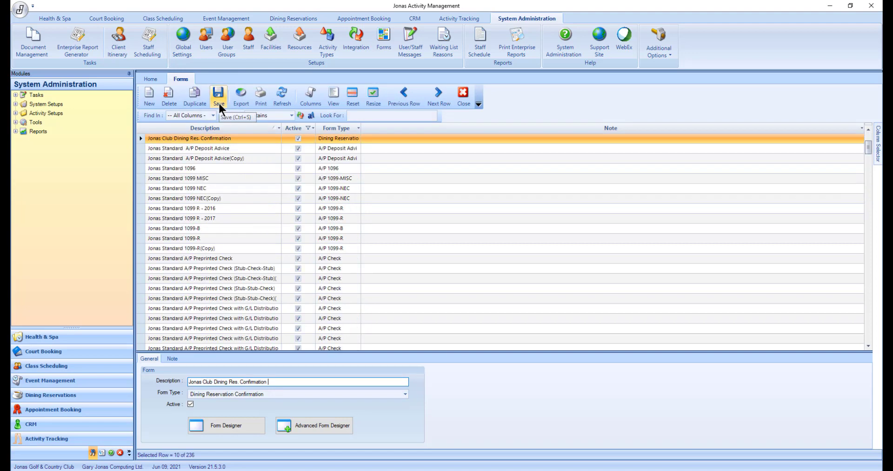
mouse_move(266, 82)
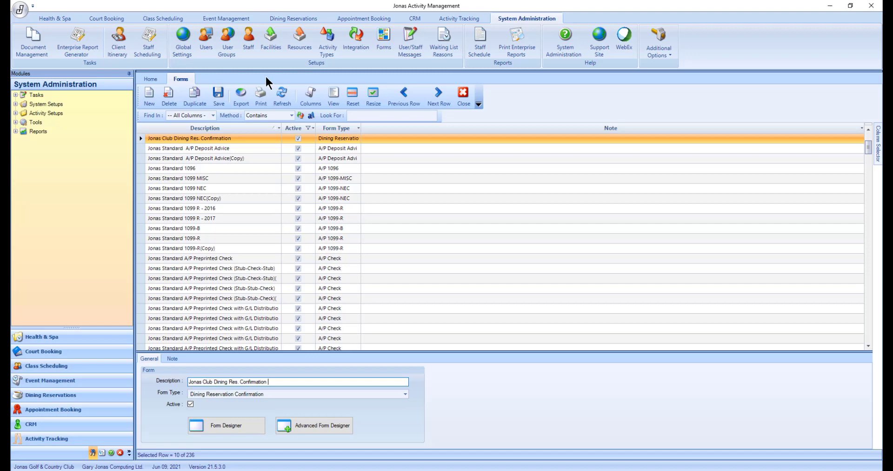
mouse_move(364, 129)
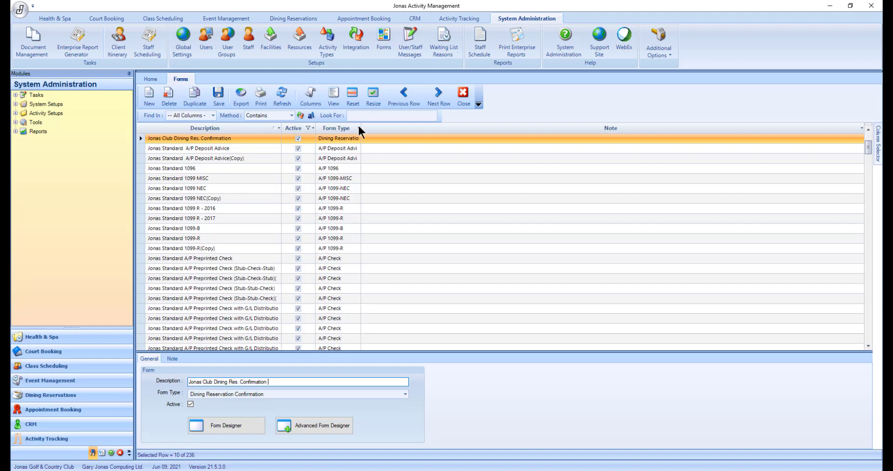
click(317, 426)
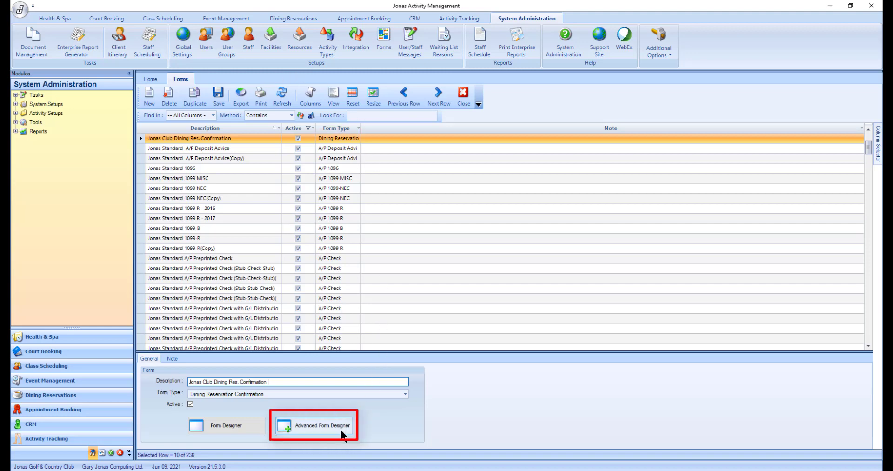
Open the form in the Advanced Form Designer and browse for a replacement header logo image
click(317, 426)
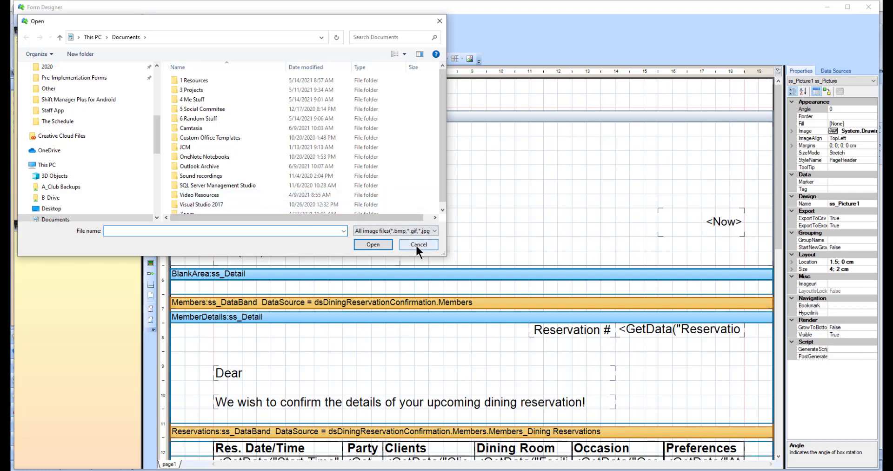
click(418, 244)
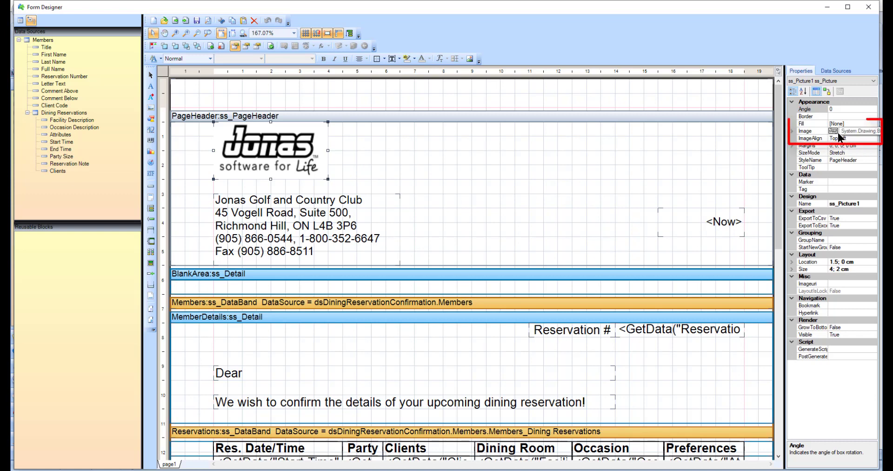
click(859, 131)
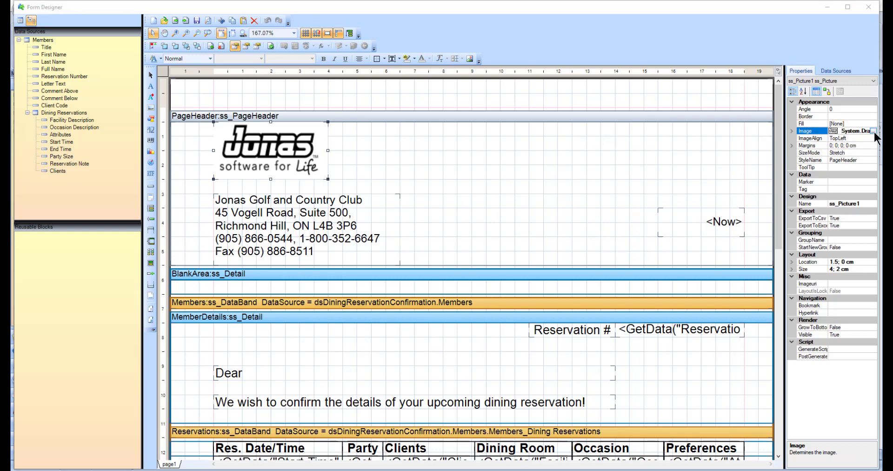
click(878, 130)
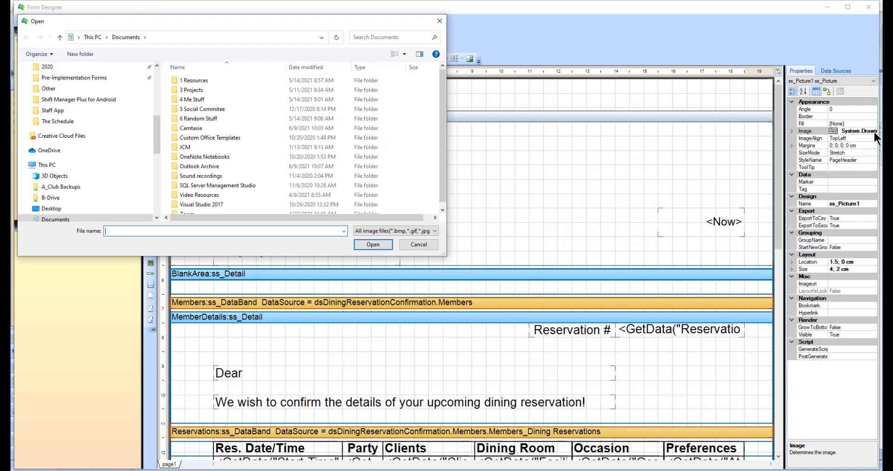
mouse_move(483, 189)
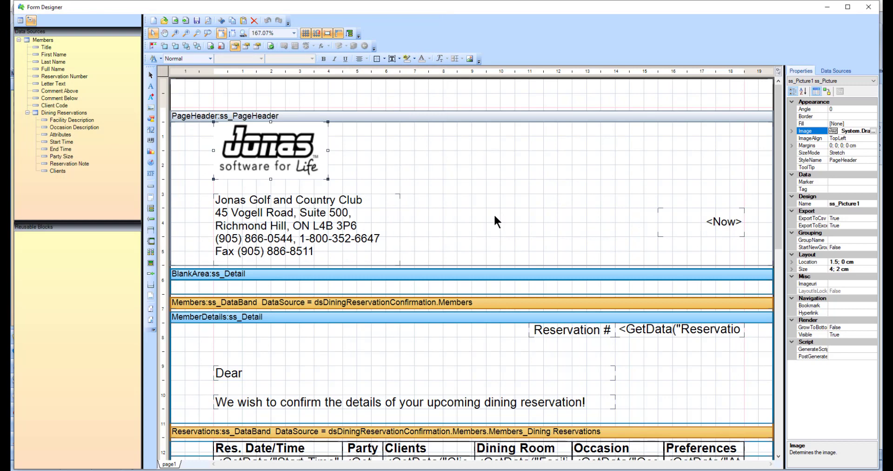
mouse_move(151, 110)
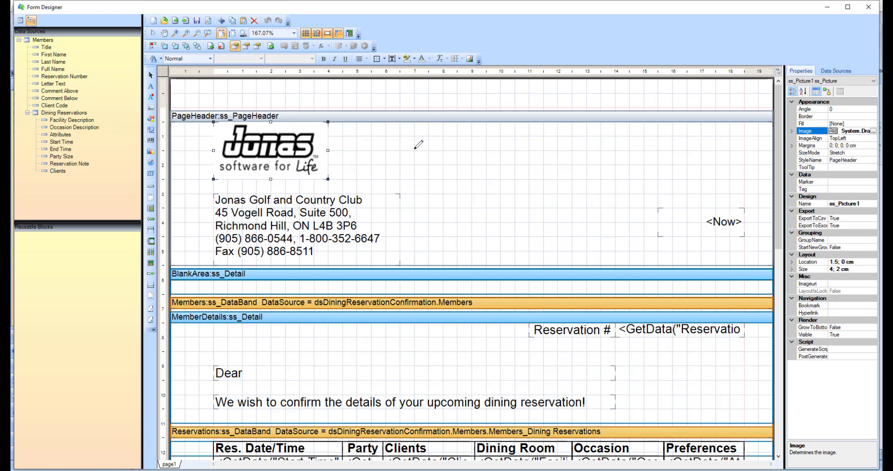
mouse_move(443, 134)
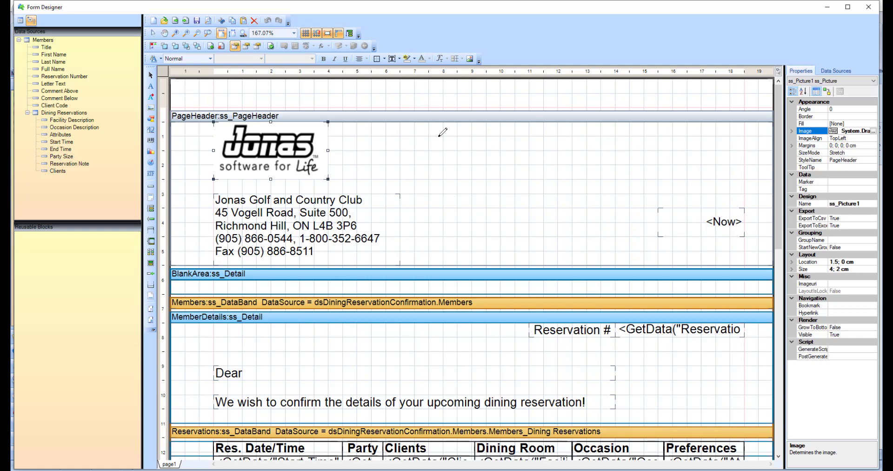
Add a header picture box with the blue Jonas Club Software logo, scaled uniformly
drag(442, 136, 558, 194)
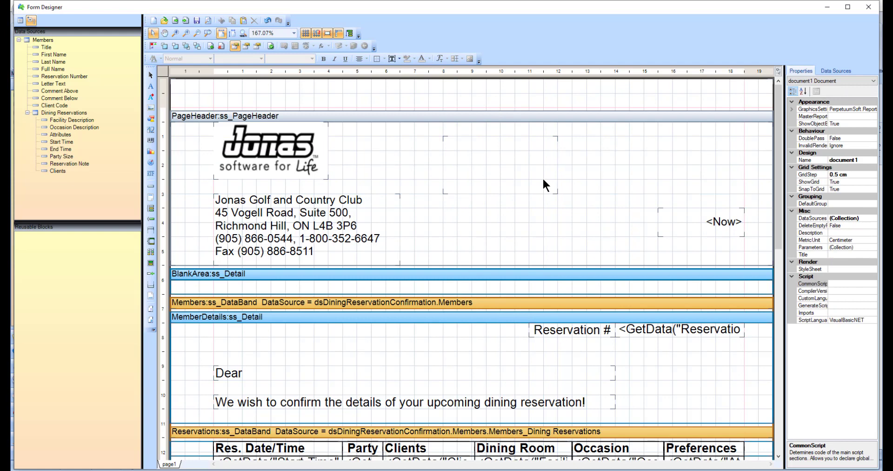
click(500, 165)
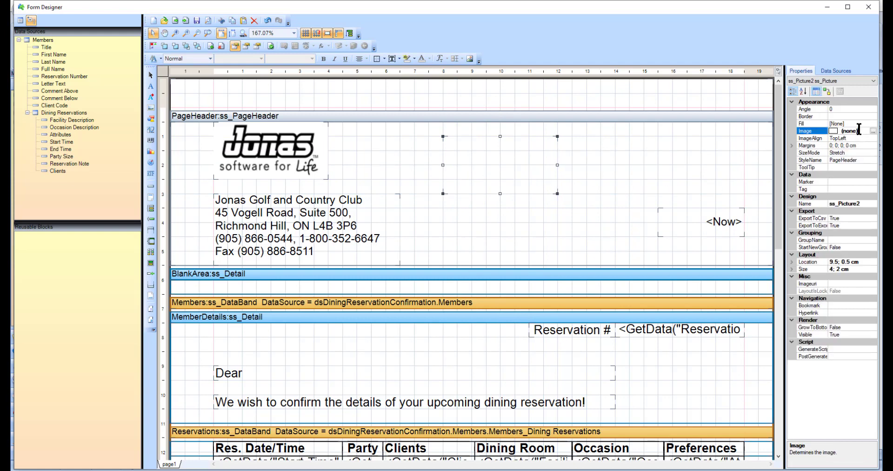
click(870, 131)
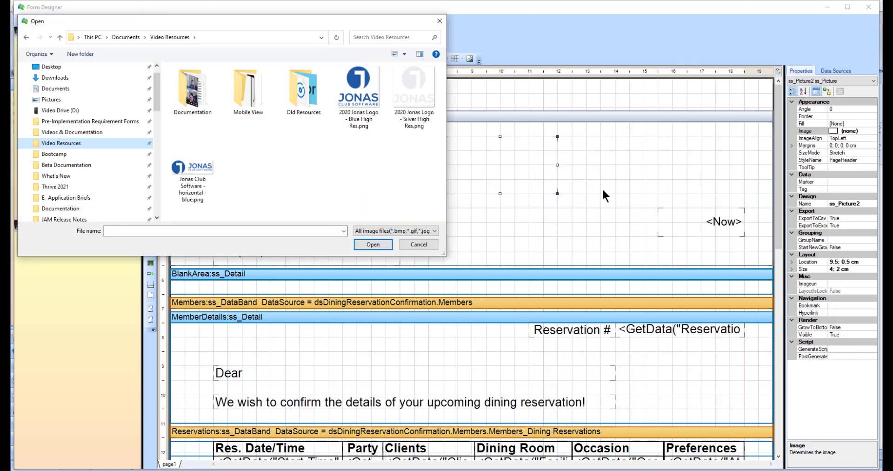
click(192, 167)
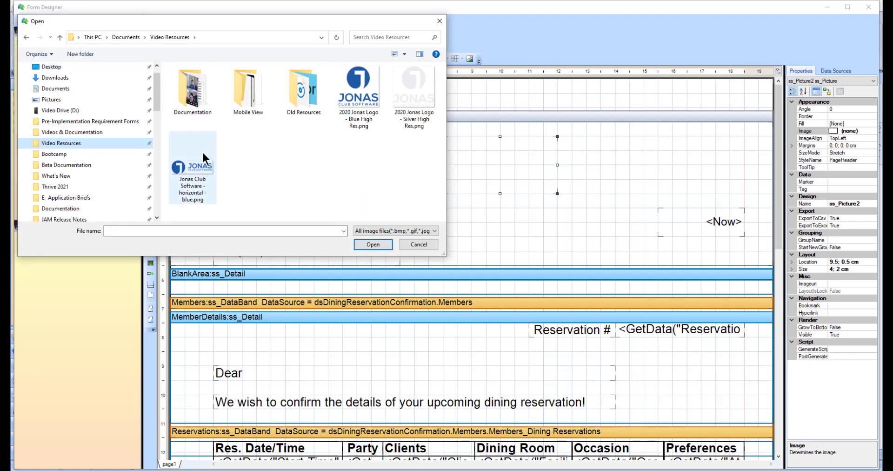
click(372, 244)
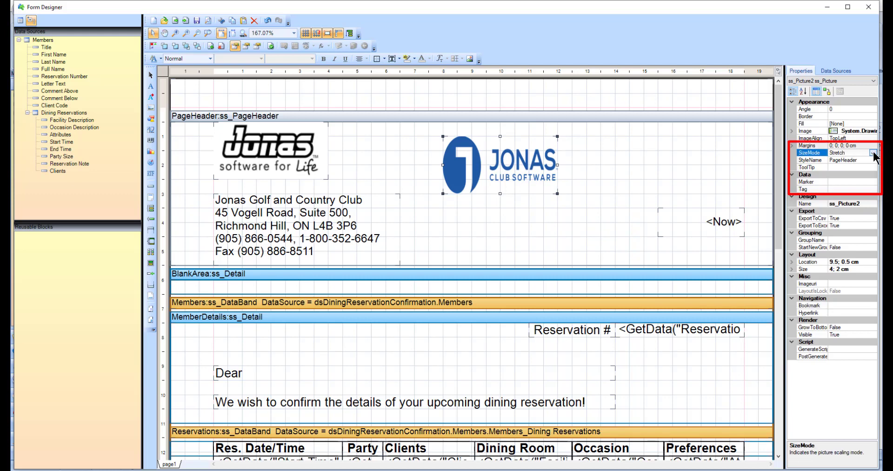
click(871, 153)
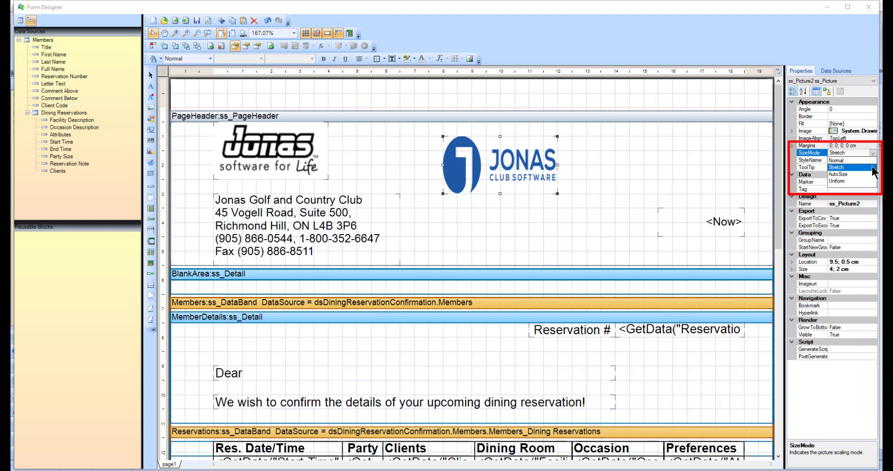
click(840, 181)
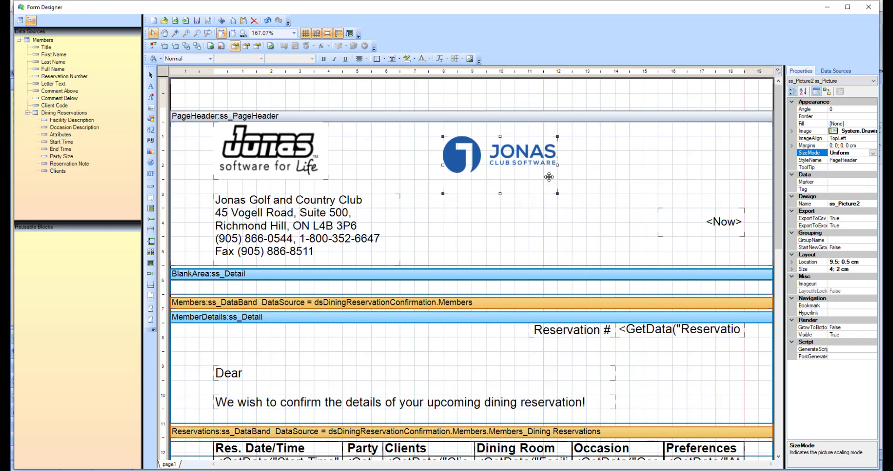
mouse_move(557, 193)
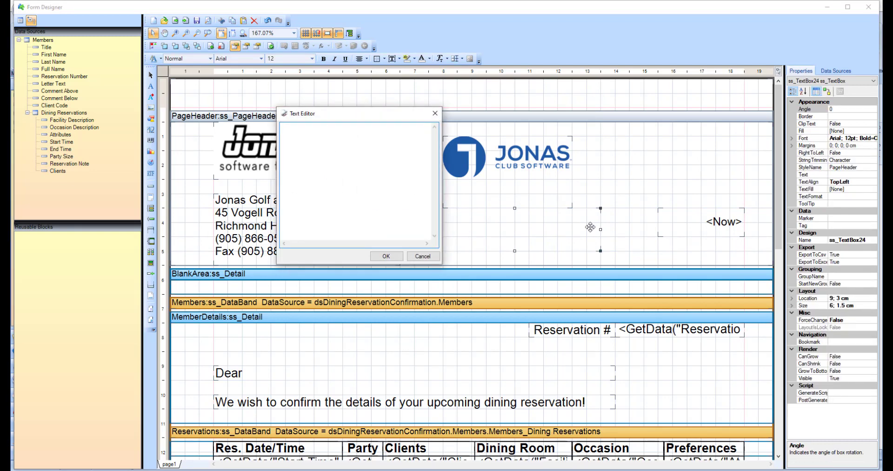
Enter 'This is my text' as the new header text box's wording
text(This is)
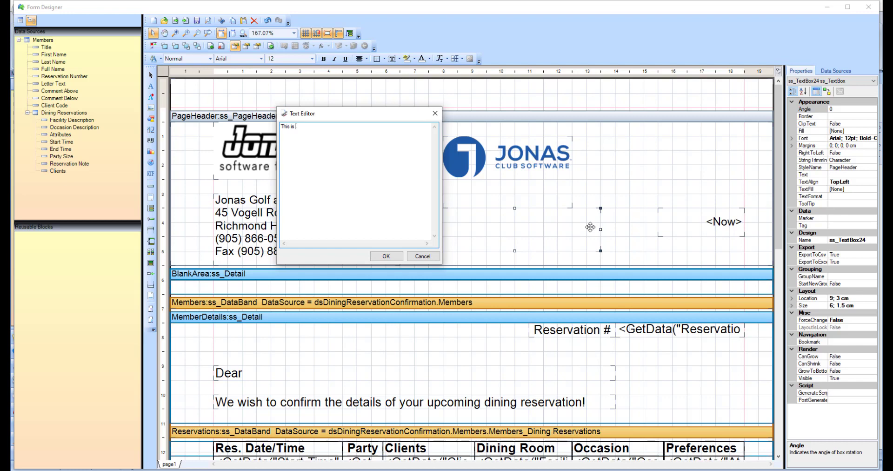
text(my text)
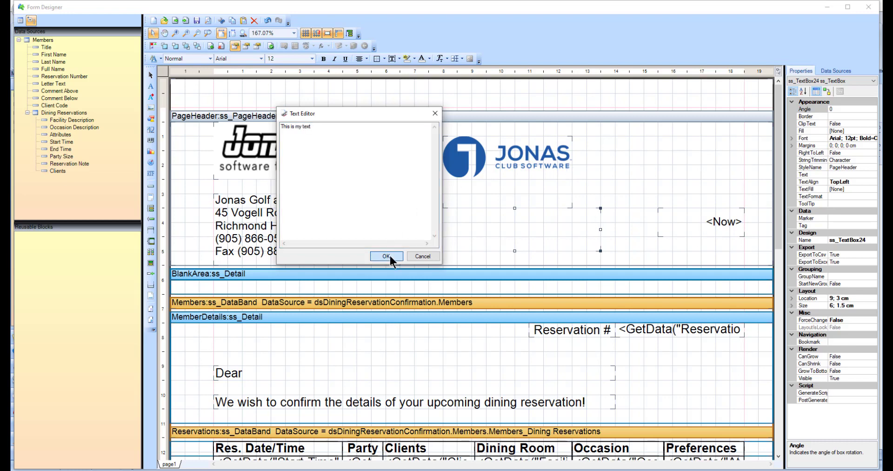
click(386, 256)
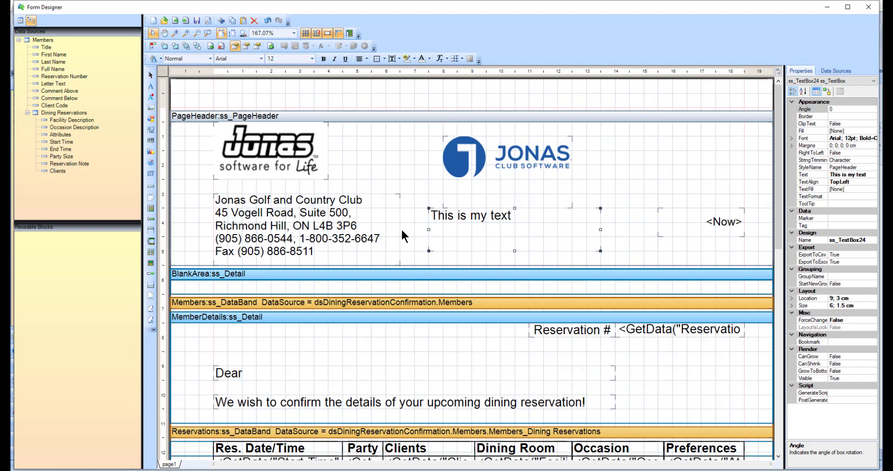
mouse_move(448, 222)
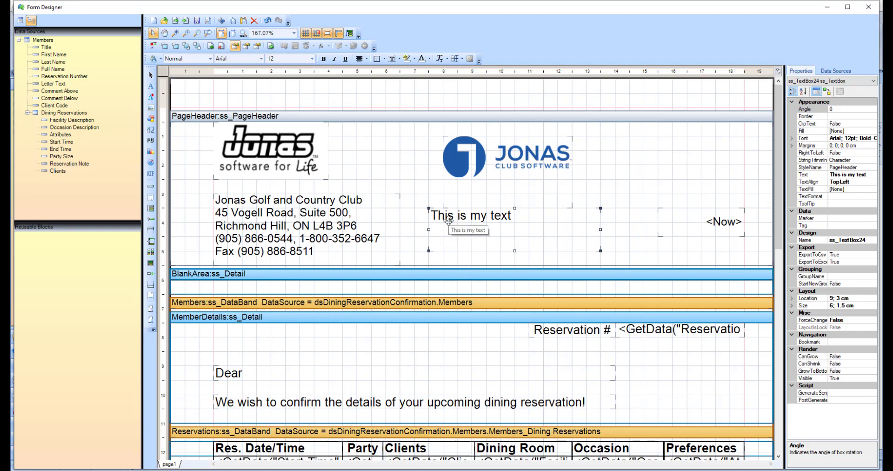
double_click(472, 216)
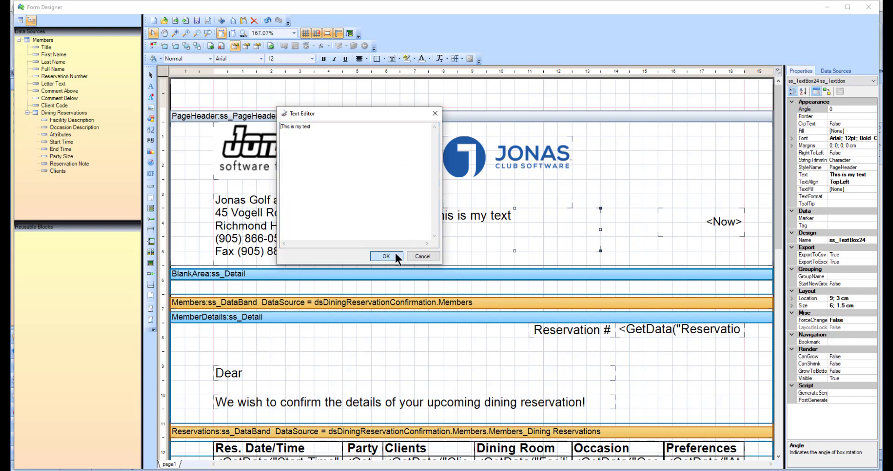
click(387, 256)
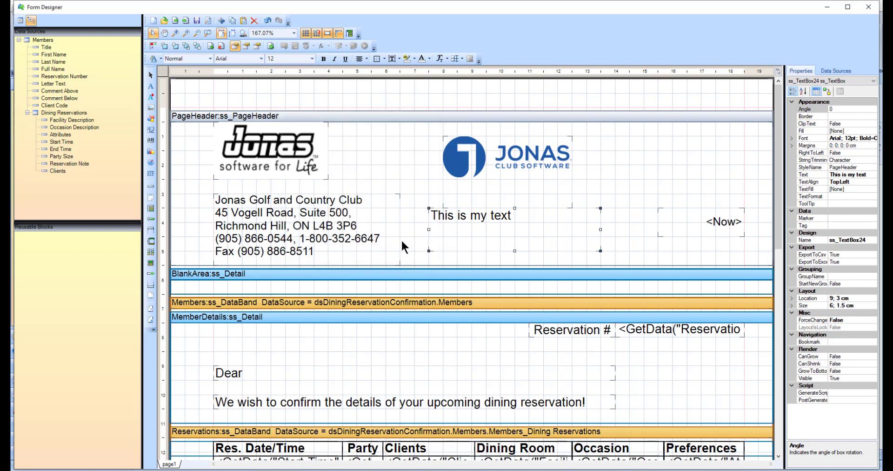
mouse_move(451, 227)
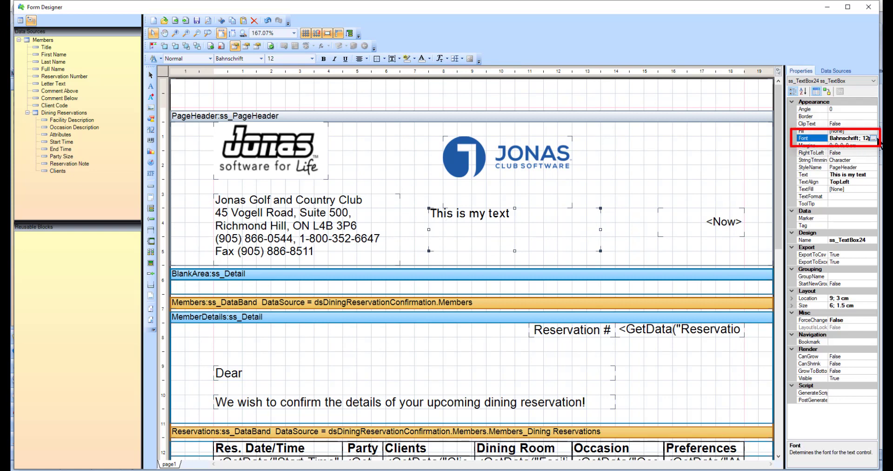
Set the new text box's font to Bahnschrift
click(876, 138)
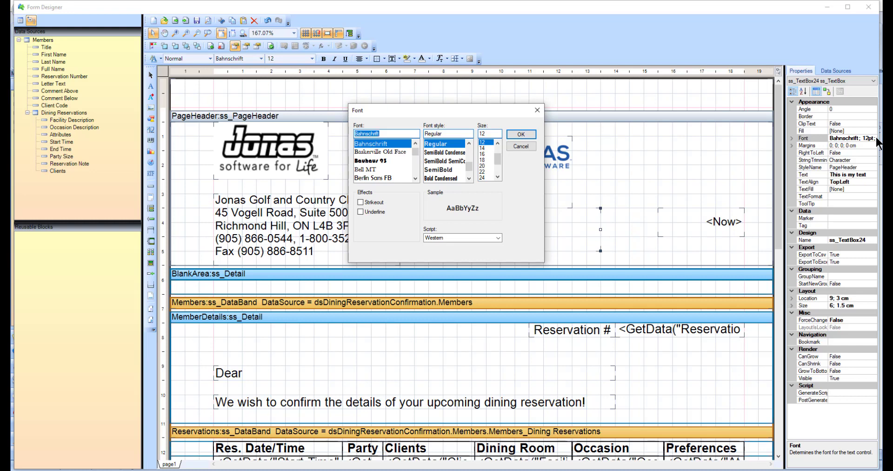
mouse_move(522, 134)
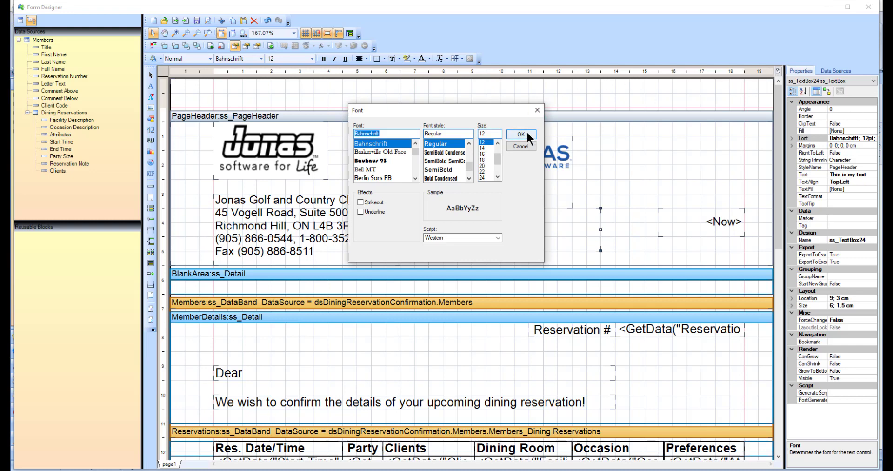
click(522, 135)
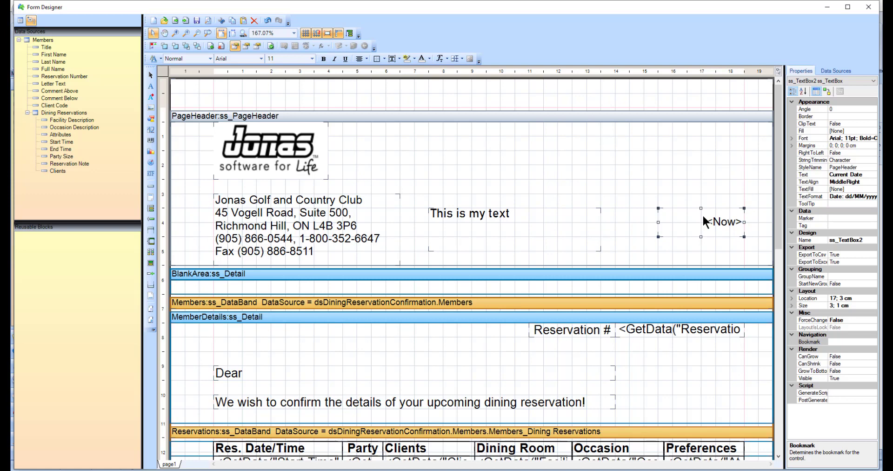
Give the header date field a custom dd/MM/yyyy text format
click(811, 196)
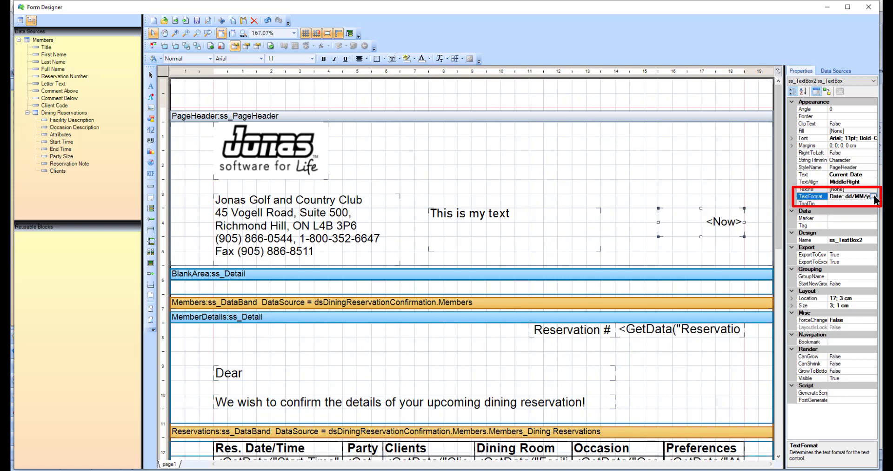
click(879, 197)
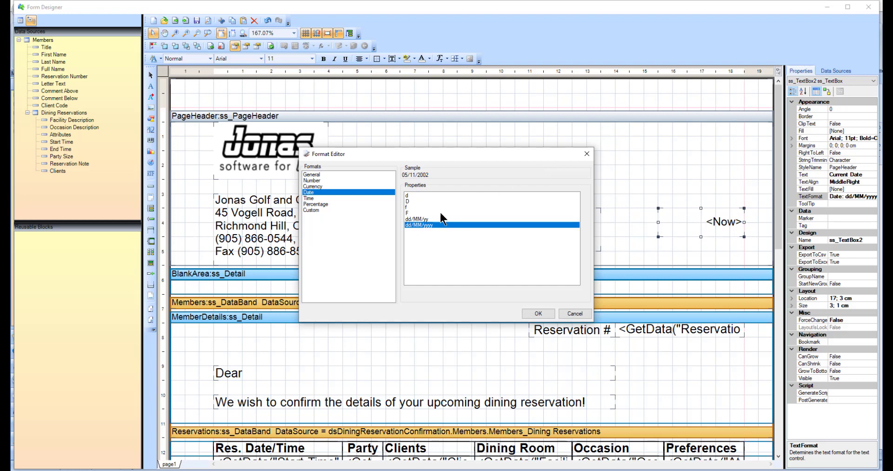
click(417, 219)
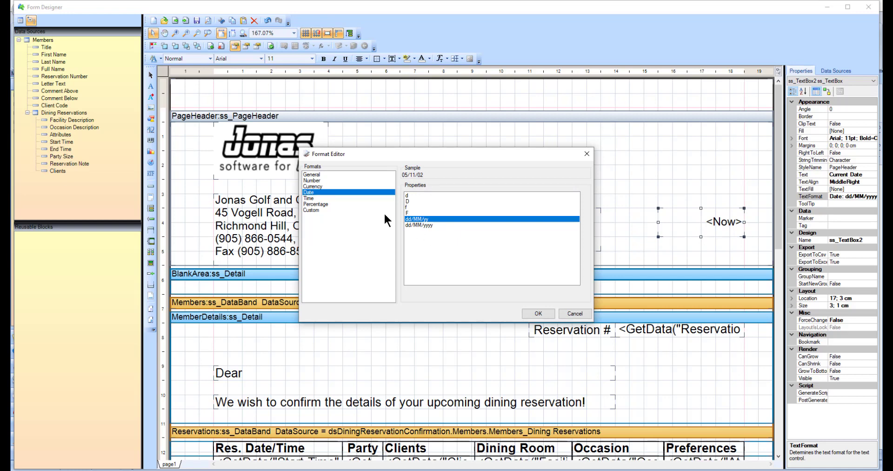
click(312, 210)
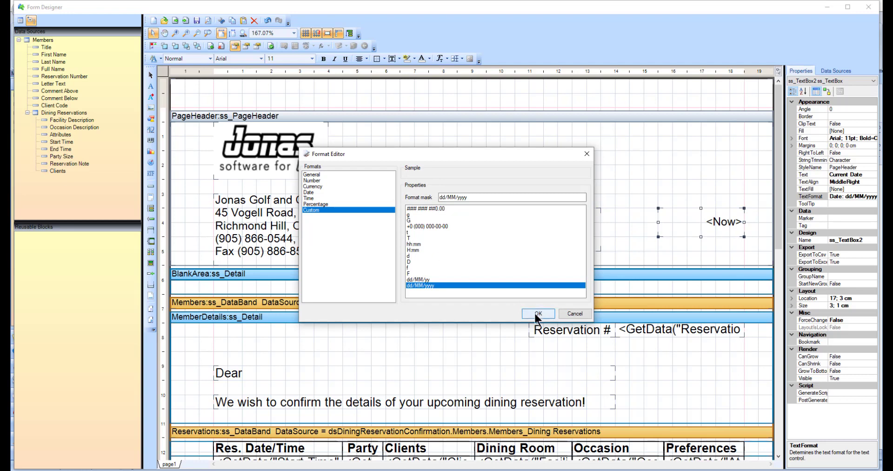
click(538, 314)
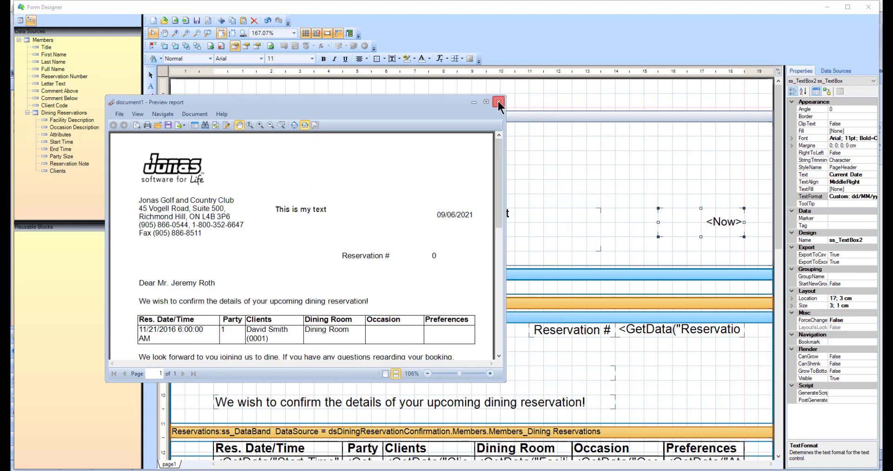
Close the reservation confirmation preview window
click(498, 103)
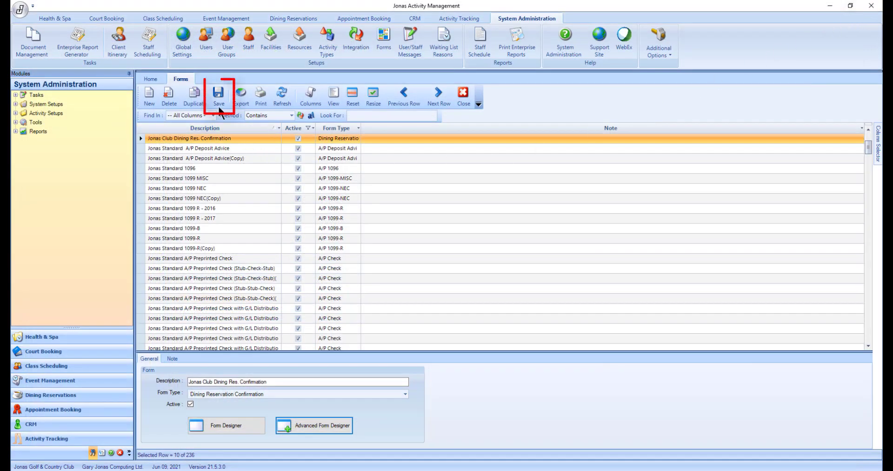
mouse_move(219, 97)
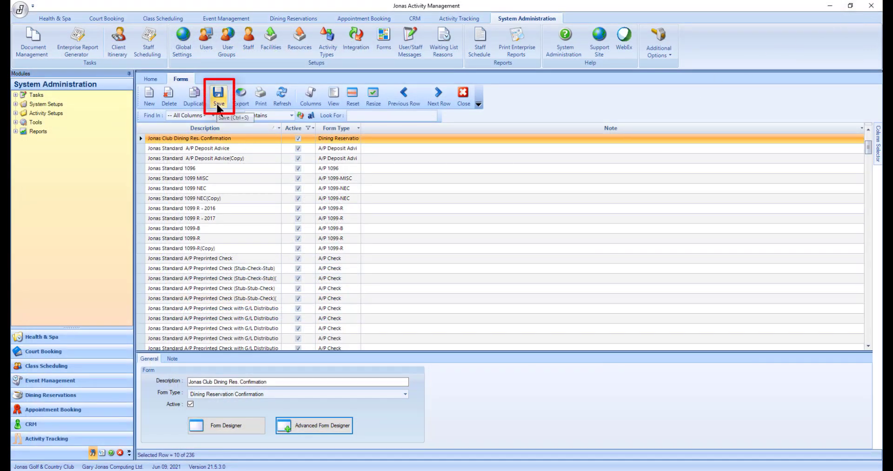